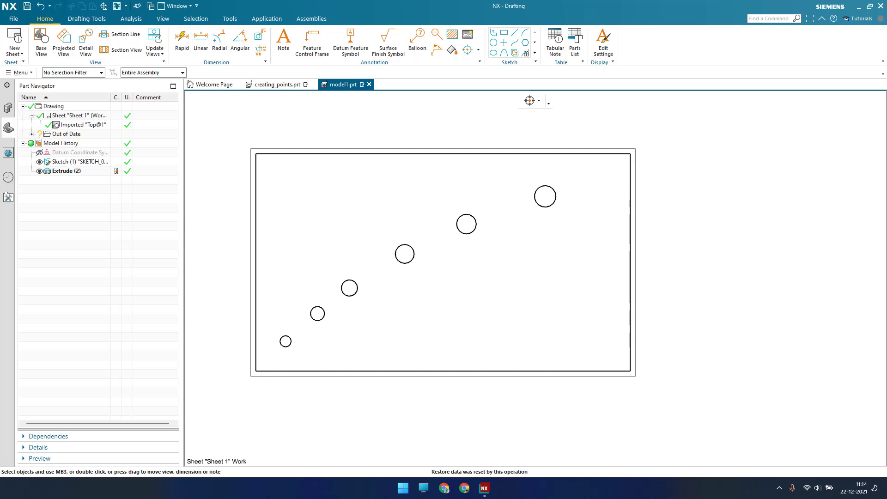
pyautogui.moveTo(691, 314)
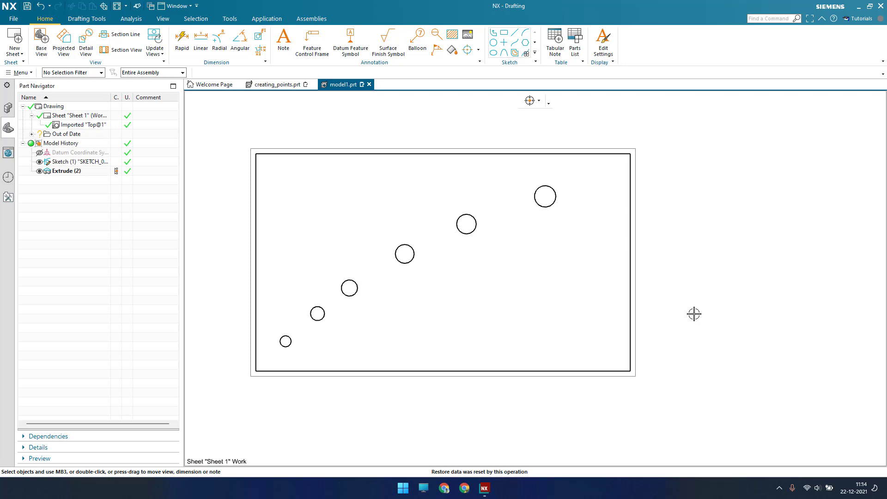
pyautogui.moveTo(222, 95)
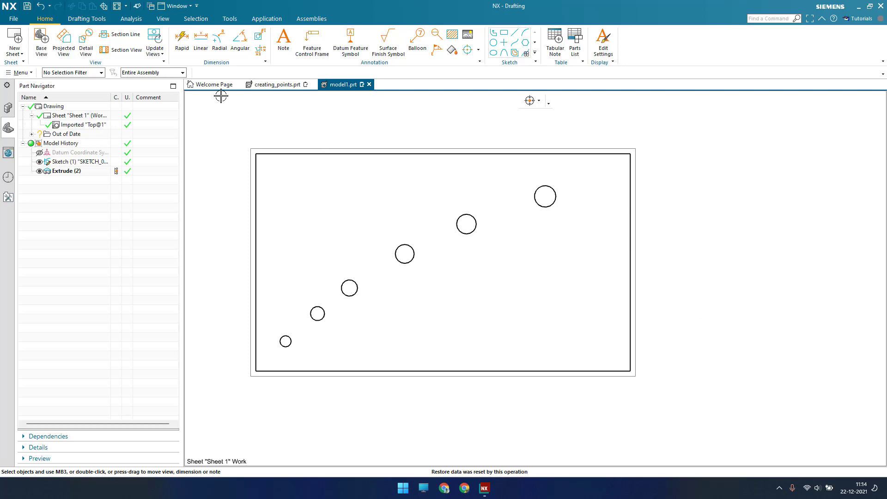
pyautogui.moveTo(239, 42)
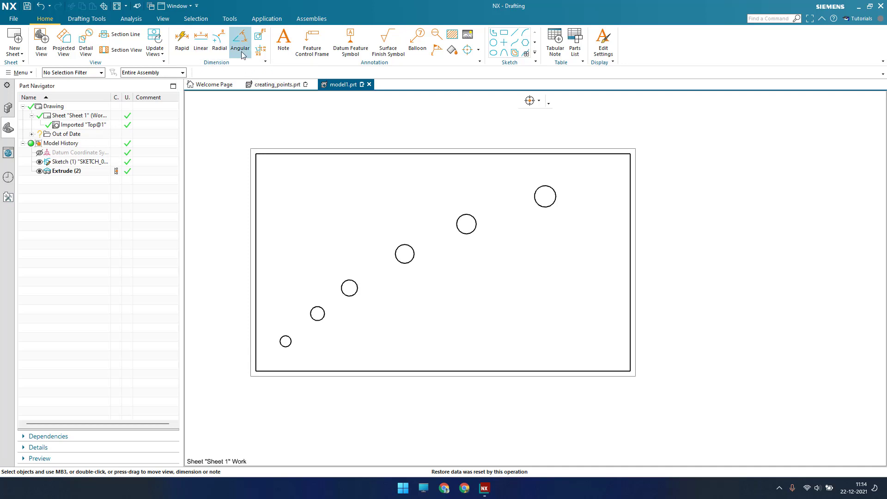
pyautogui.moveTo(241, 55)
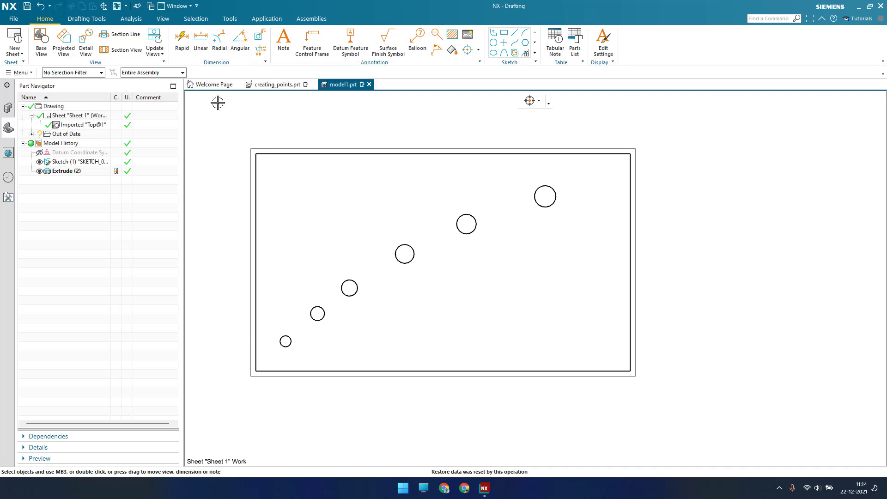
pyautogui.moveTo(206, 141)
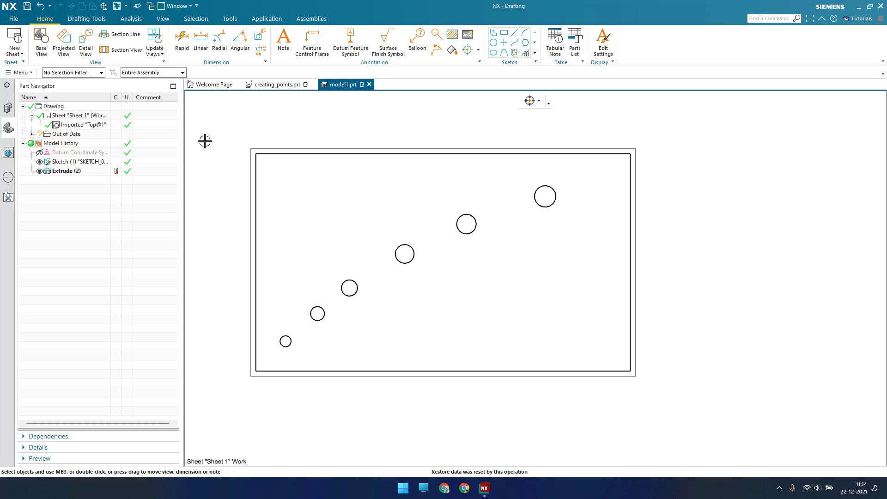
pyautogui.moveTo(234, 164)
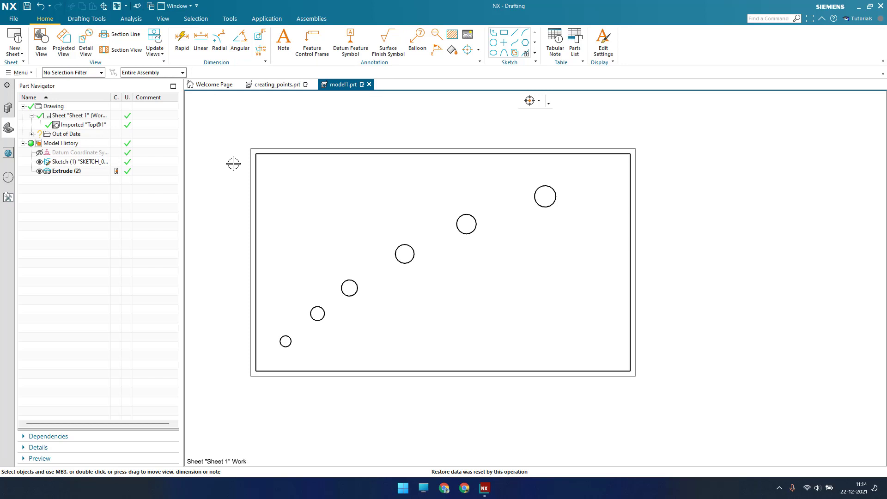
pyautogui.moveTo(242, 119)
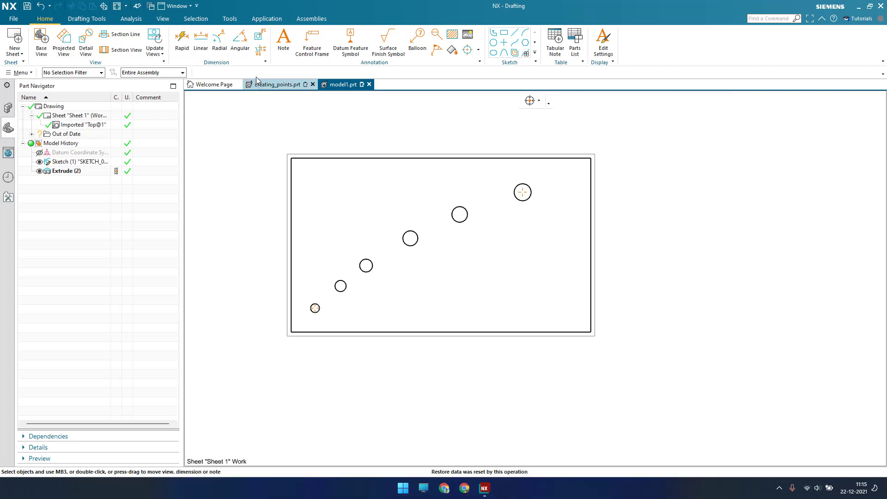
# Step: Start a Single Dimension ordinate with origin at the border's lower-left corner, targeting the smallest circle
pyautogui.click(257, 55)
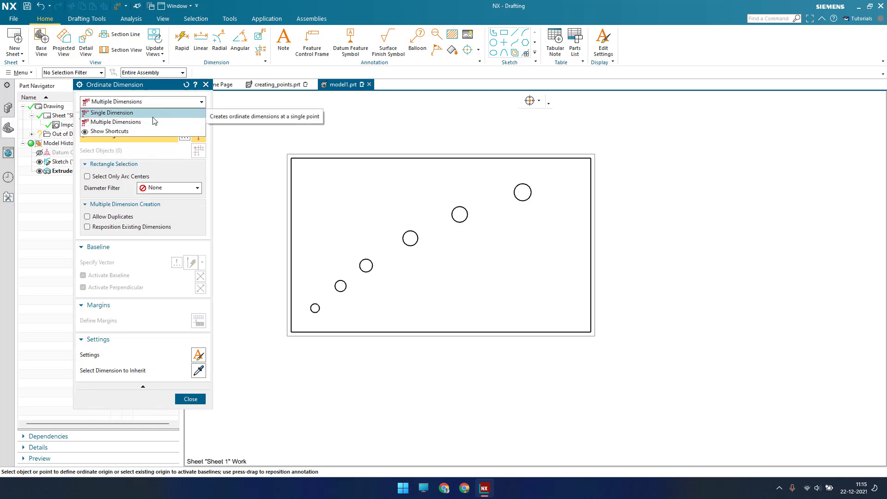
pyautogui.click(110, 112)
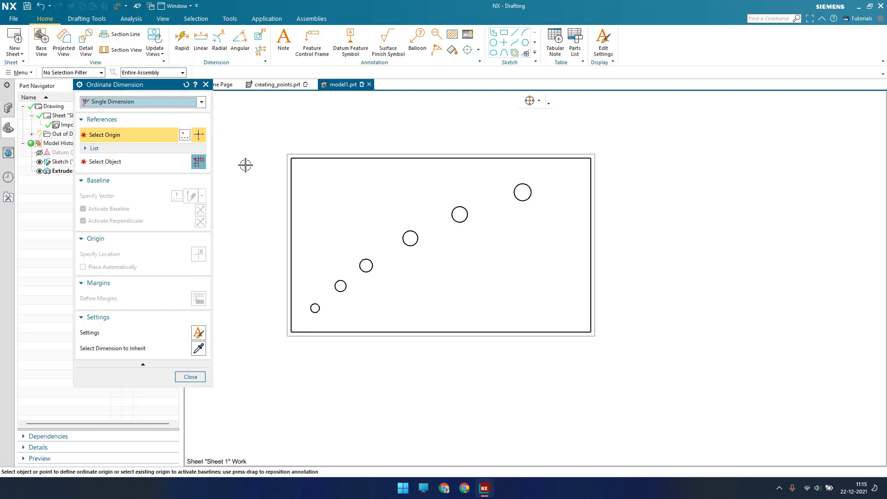
pyautogui.moveTo(97, 139)
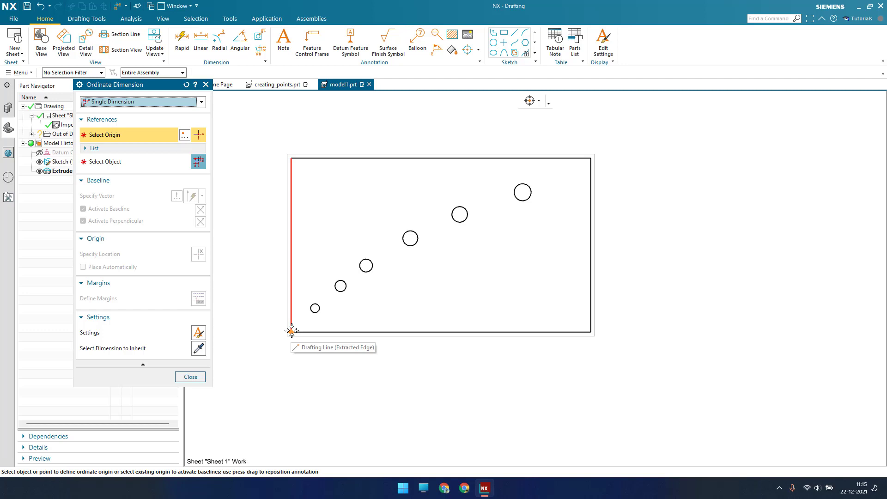
pyautogui.click(291, 330)
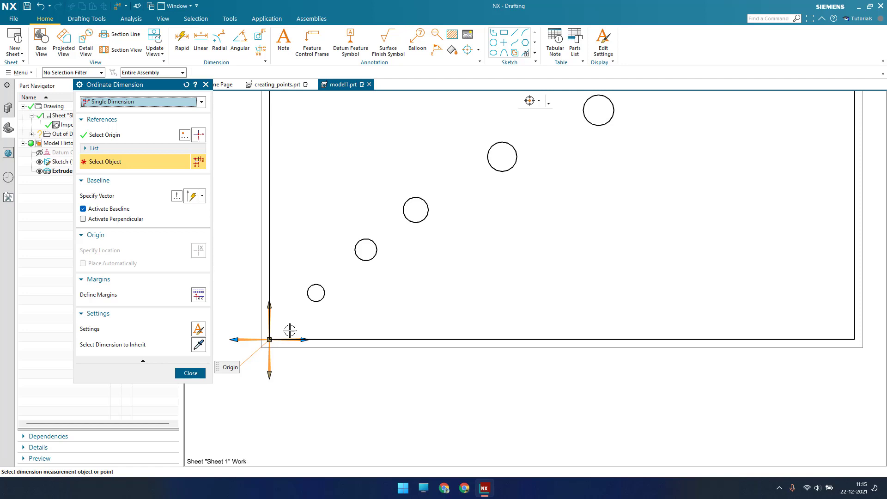
pyautogui.moveTo(270, 327)
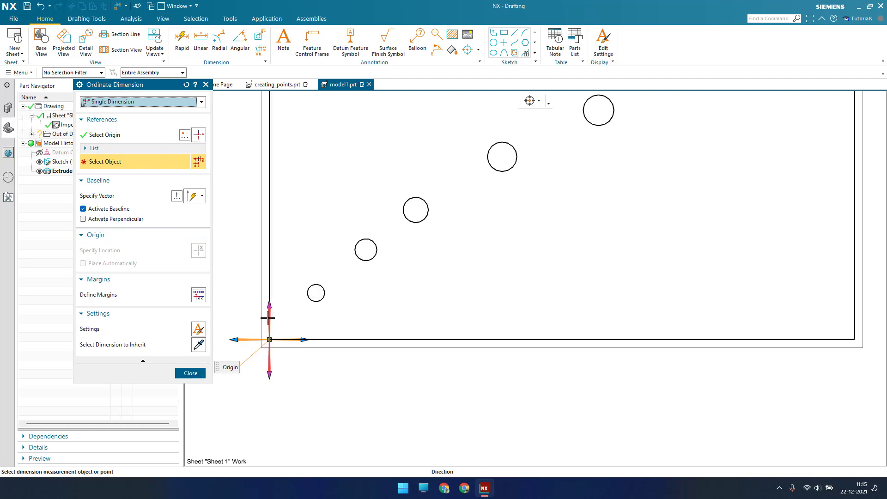
pyautogui.moveTo(344, 334)
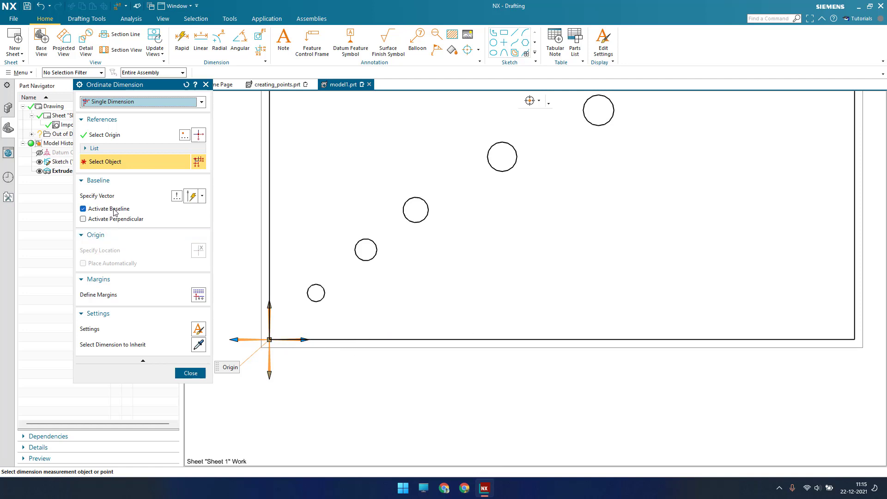
pyautogui.click(316, 293)
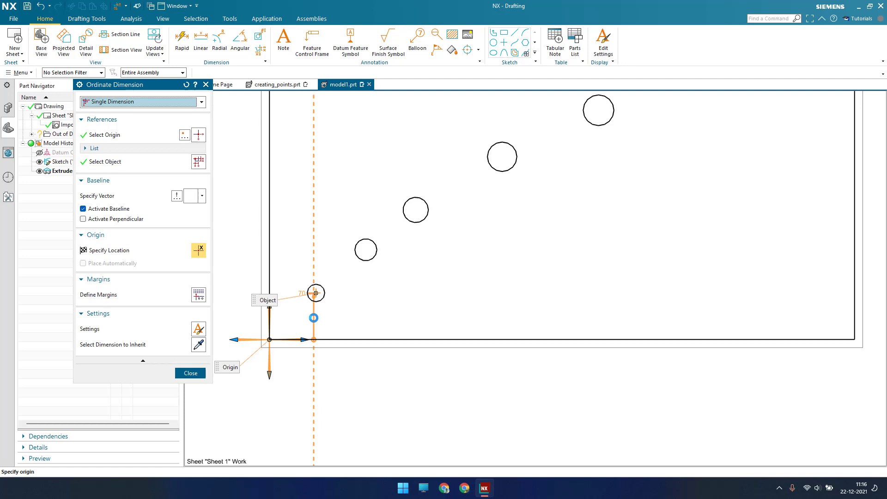
# Step: Place vertical ordinates 70, 135 and 195 left of the border for the three lowest circles
pyautogui.click(422, 294)
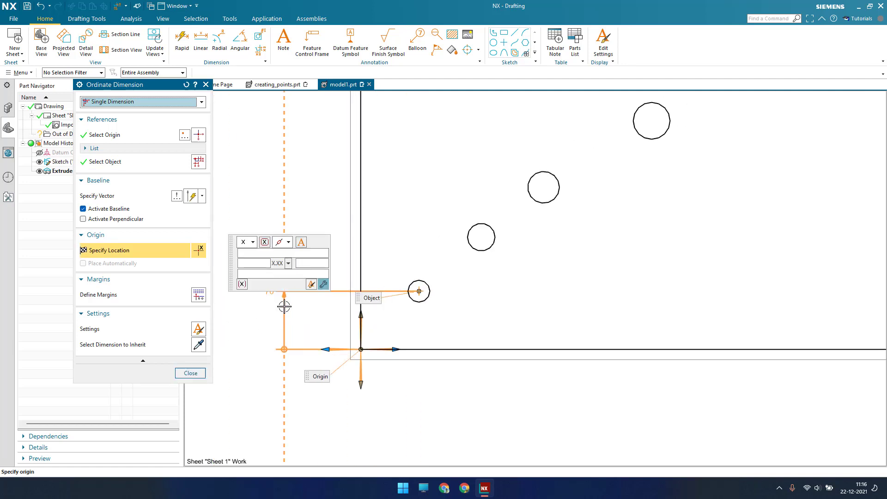
pyautogui.click(284, 350)
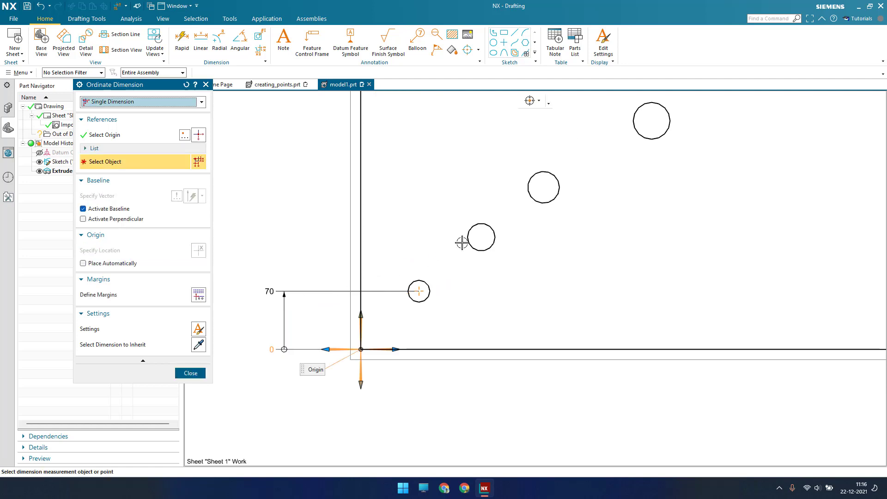
pyautogui.click(482, 237)
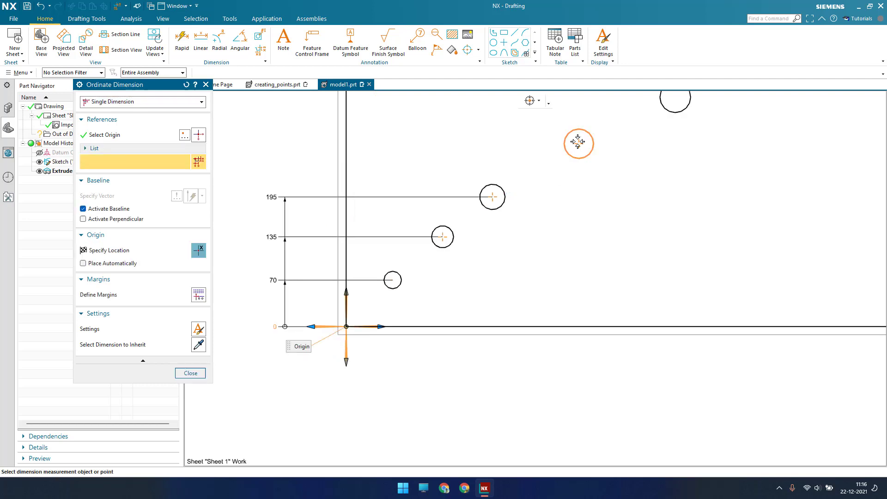
pyautogui.click(579, 143)
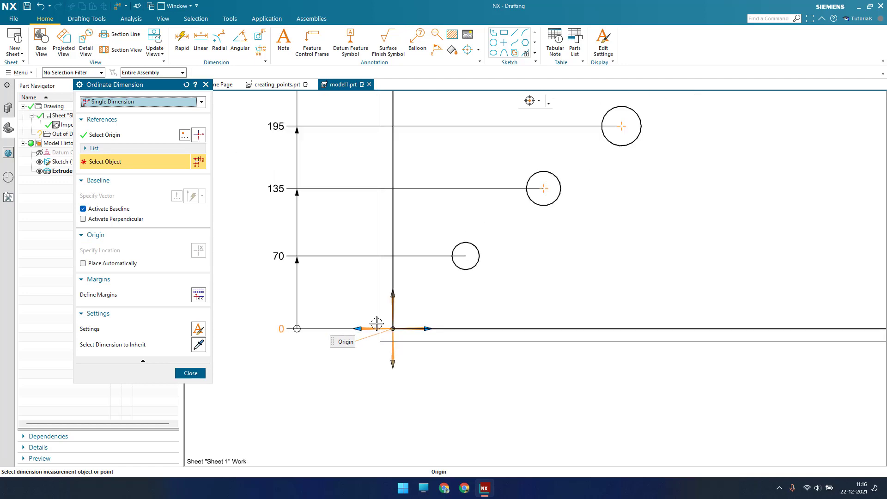
pyautogui.click(83, 219)
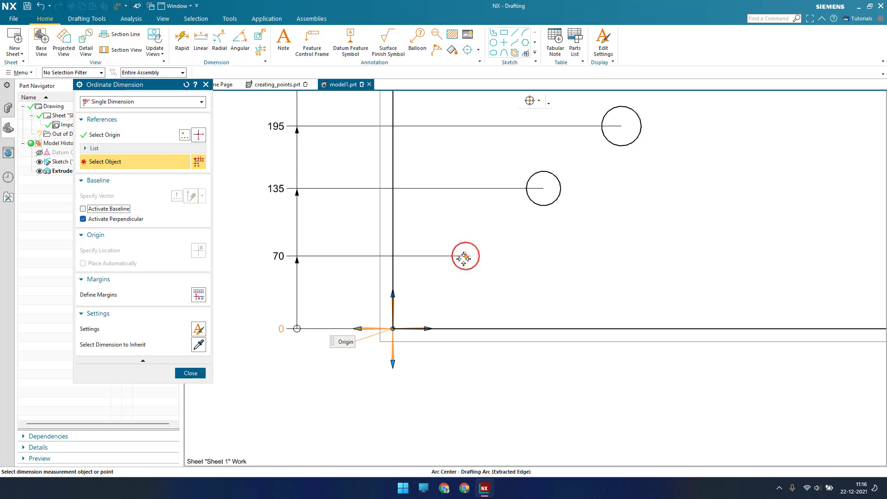
# Step: Add horizontal ordinates 70, 145, 220 and 350 to the lower circles and close the tool
pyautogui.click(463, 257)
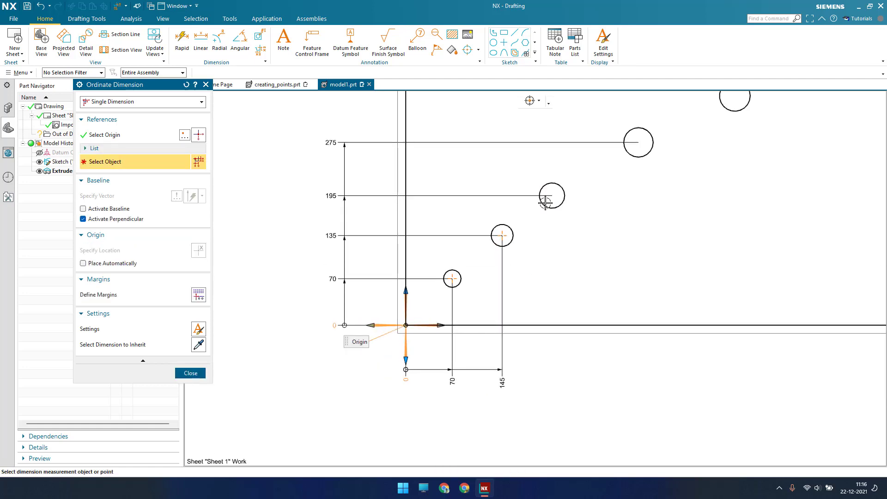
pyautogui.click(551, 196)
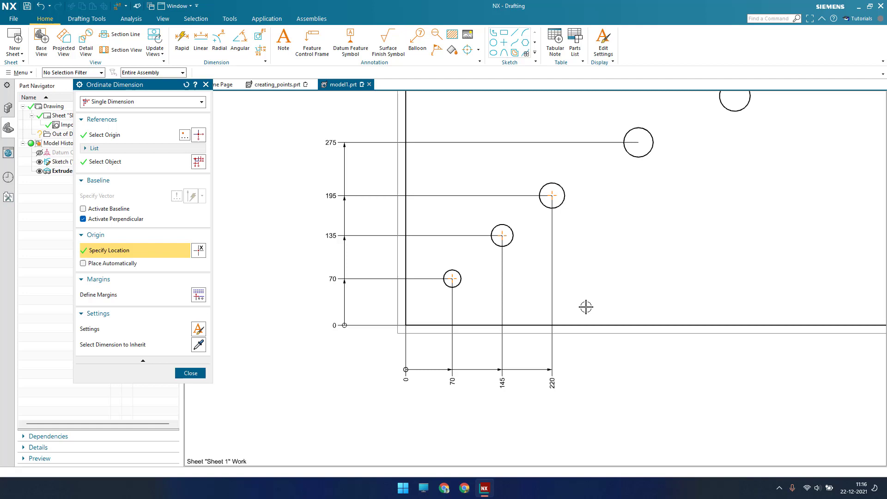
pyautogui.click(639, 143)
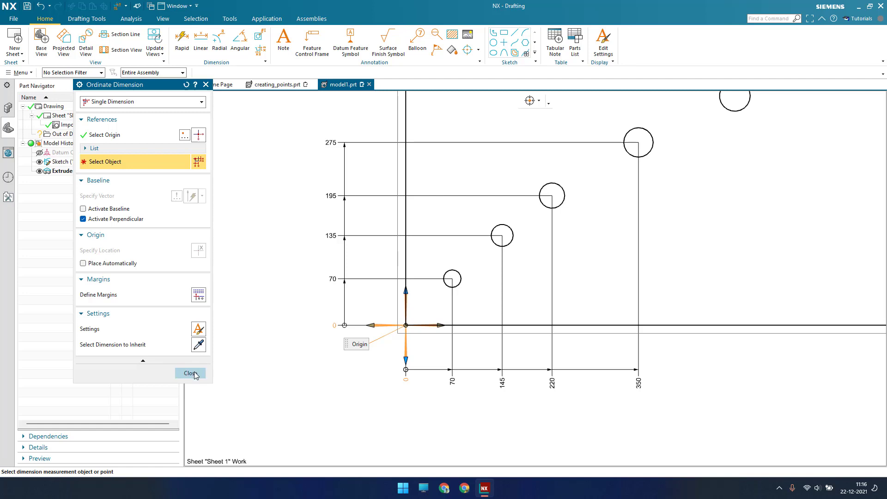
pyautogui.click(190, 372)
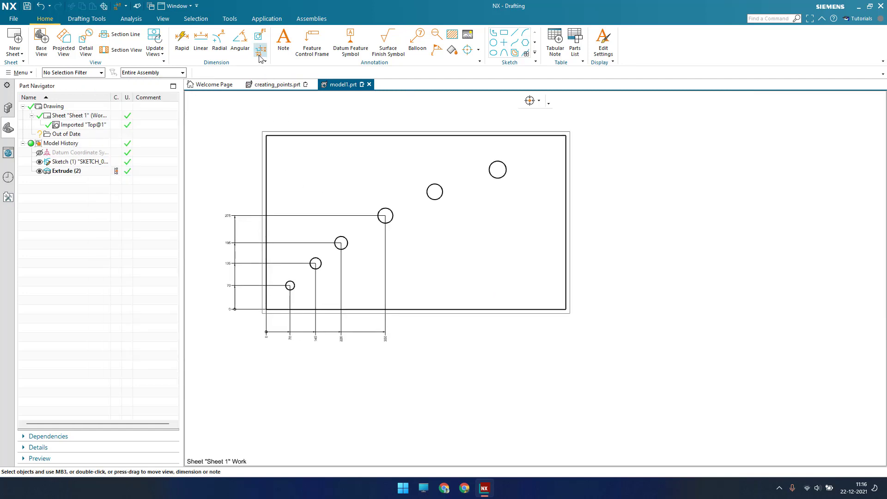
# Step: Restart Ordinate in Multiple Dimensions mode with origin at the border's lower-right corner and begin margins
pyautogui.click(260, 41)
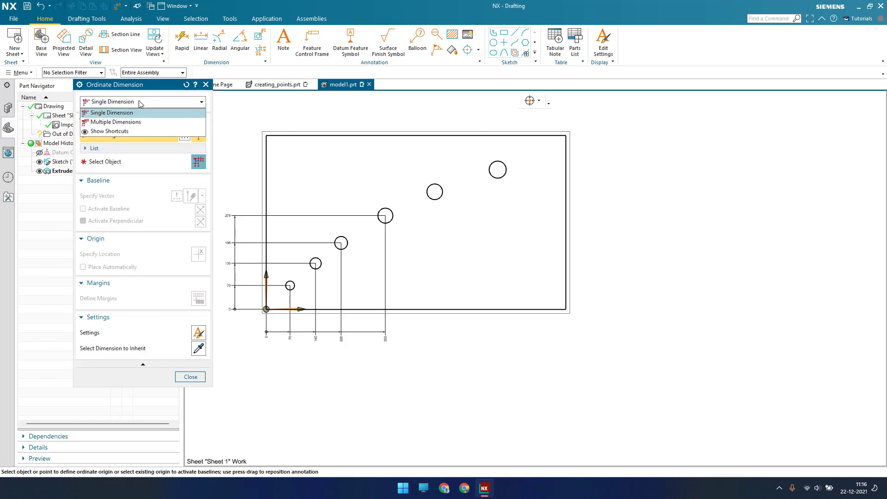
pyautogui.click(114, 122)
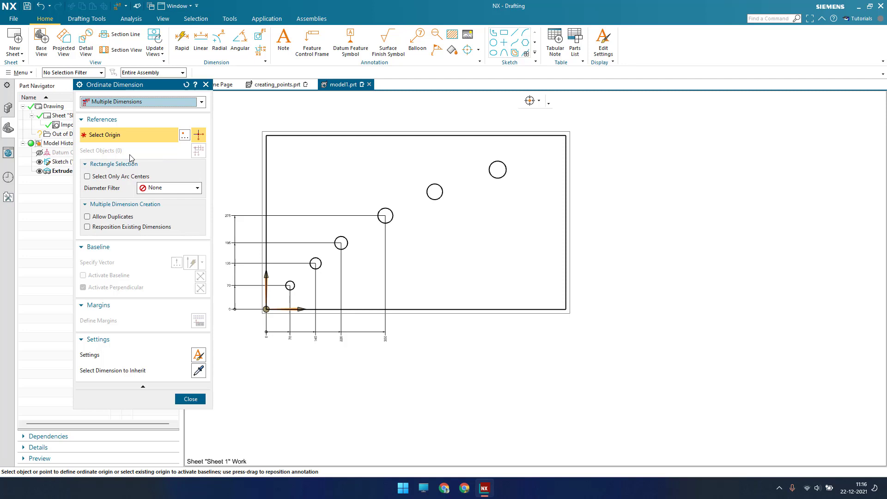
pyautogui.moveTo(131, 183)
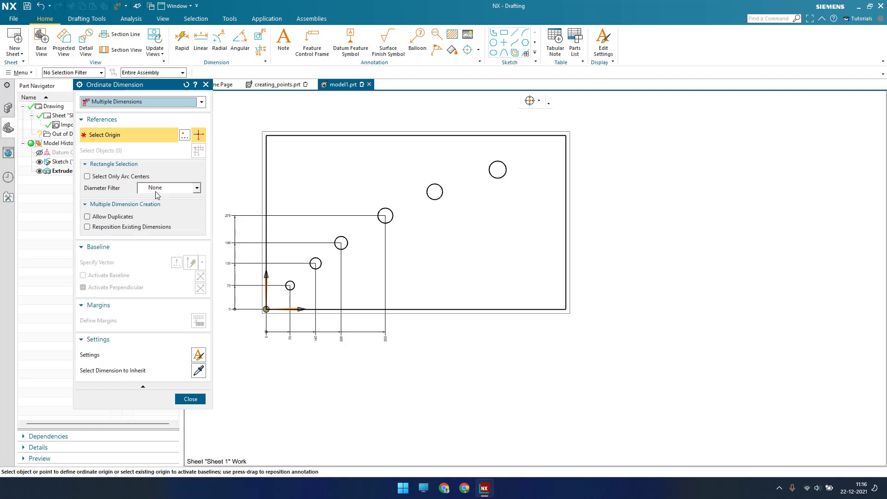
pyautogui.click(85, 164)
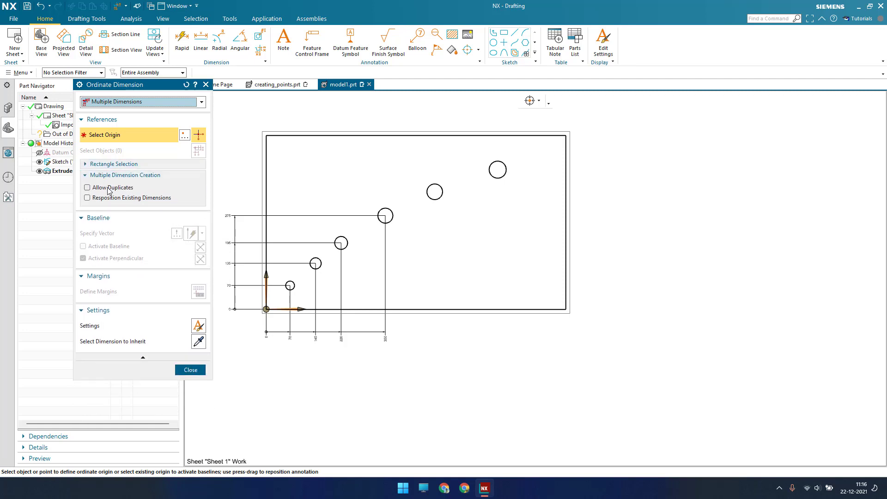
pyautogui.click(125, 176)
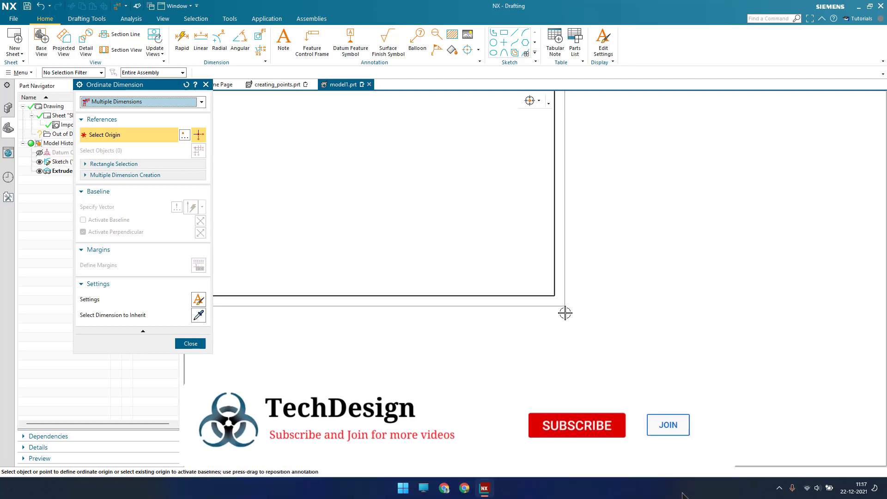
pyautogui.click(565, 312)
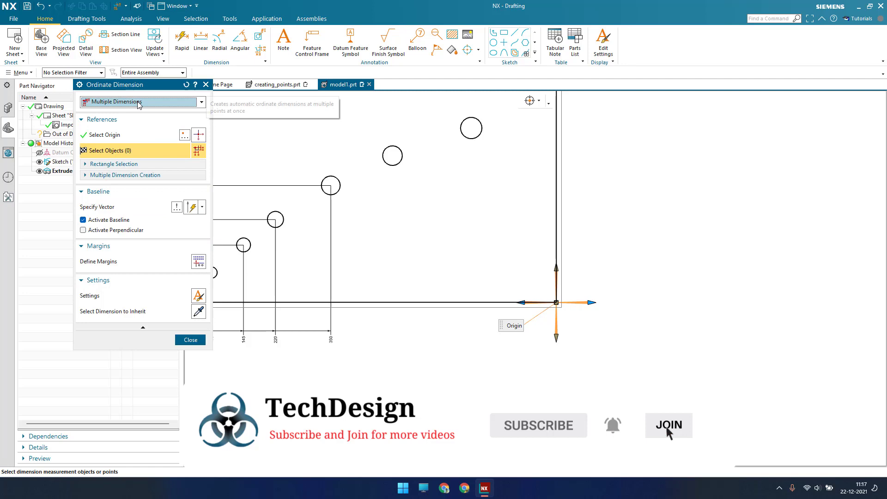
pyautogui.moveTo(148, 276)
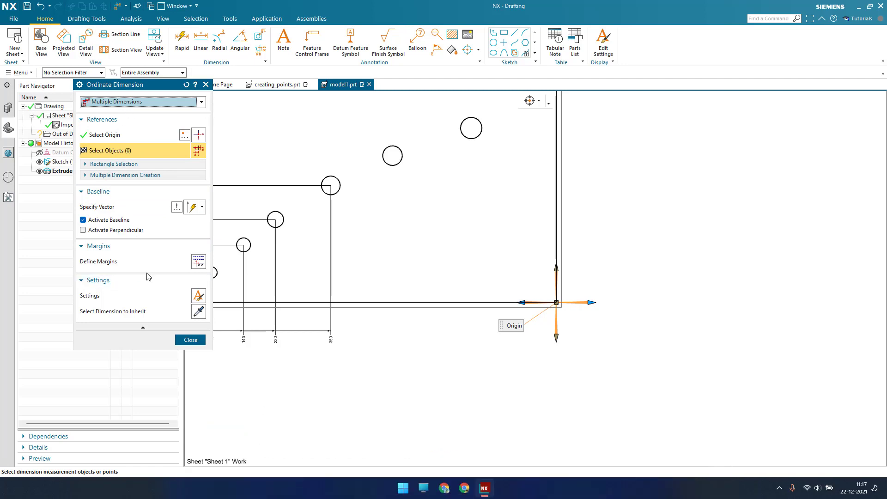
pyautogui.moveTo(211, 272)
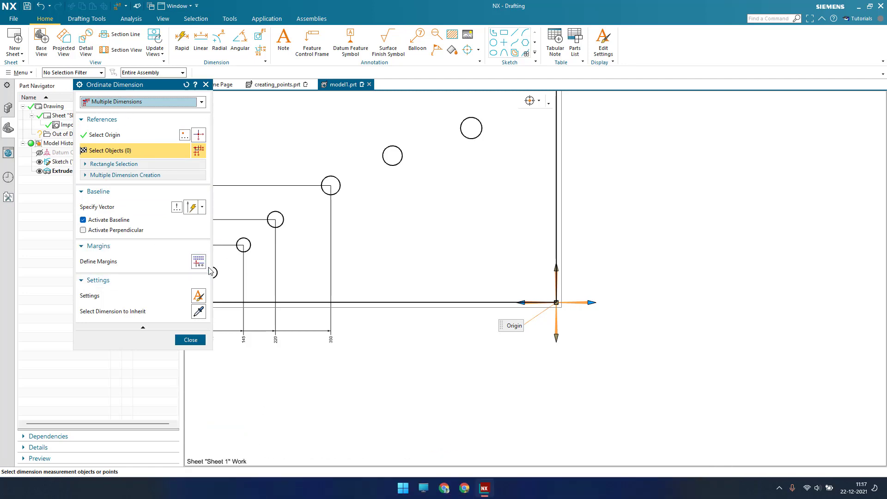
pyautogui.click(84, 230)
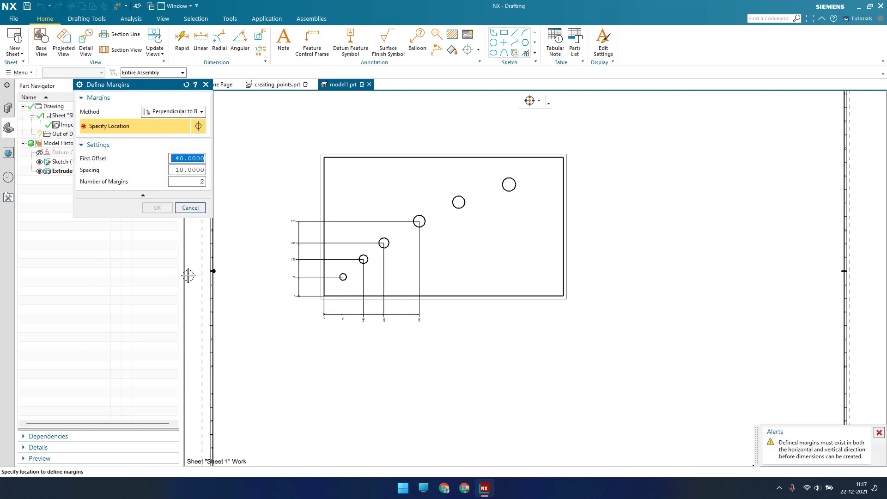
pyautogui.moveTo(561, 294)
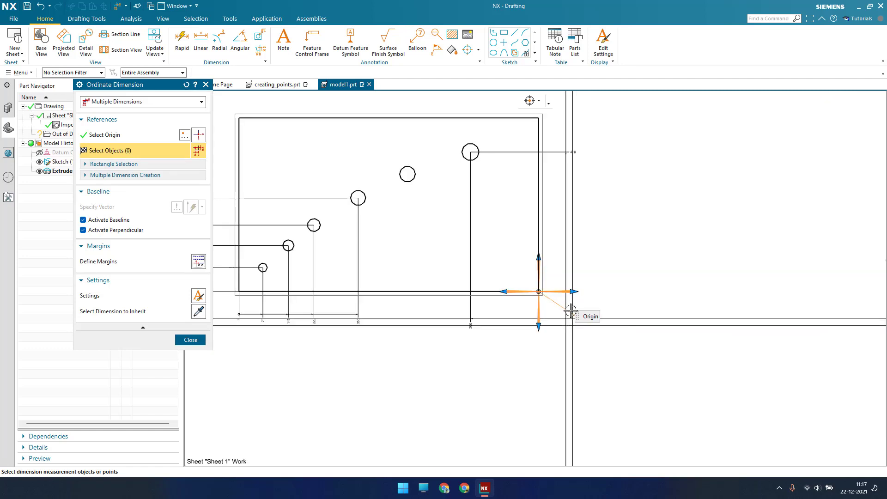
pyautogui.moveTo(568, 305)
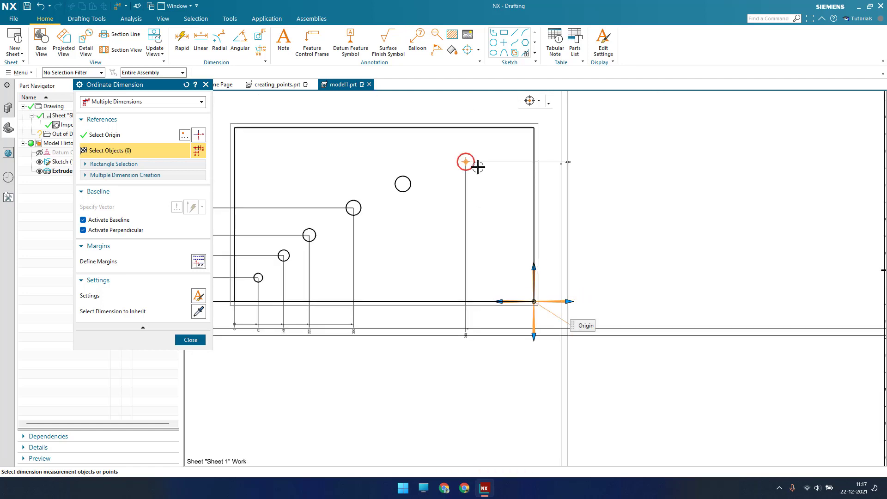
pyautogui.moveTo(467, 162)
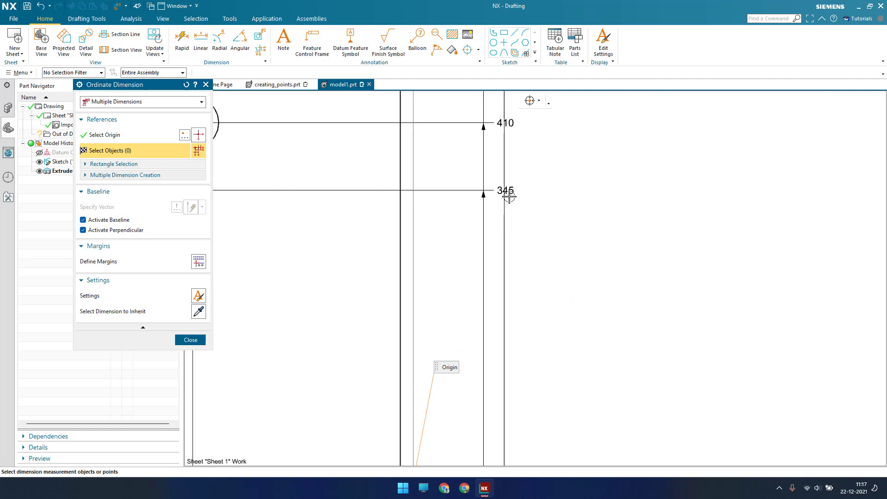
# Step: Close the dialog after creating verticals 345, 410 and horizontals 200, 365 for the upper circles
pyautogui.click(190, 340)
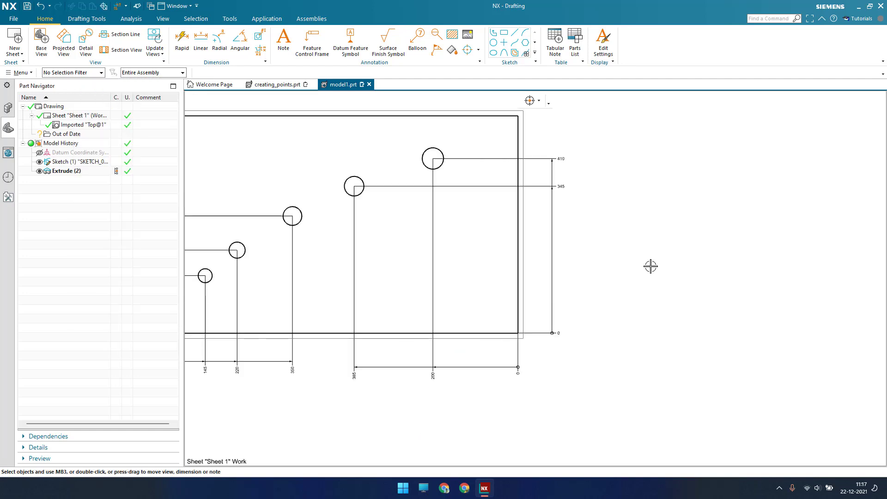
pyautogui.moveTo(621, 362)
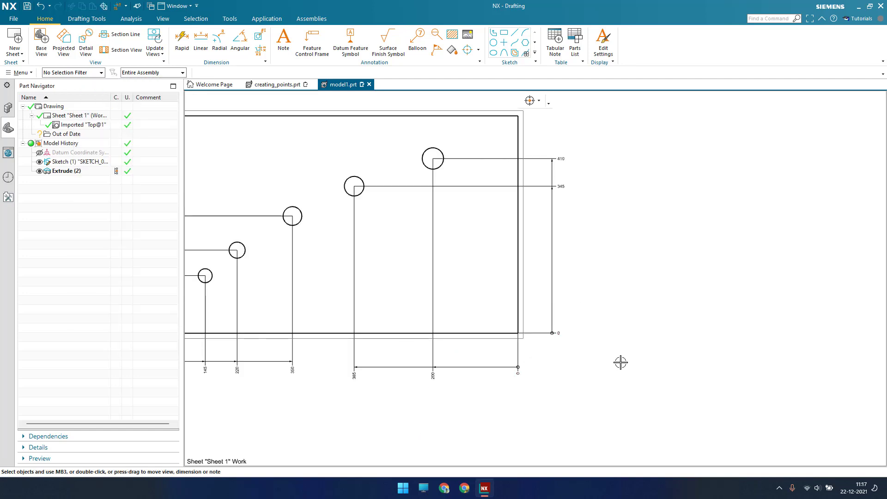